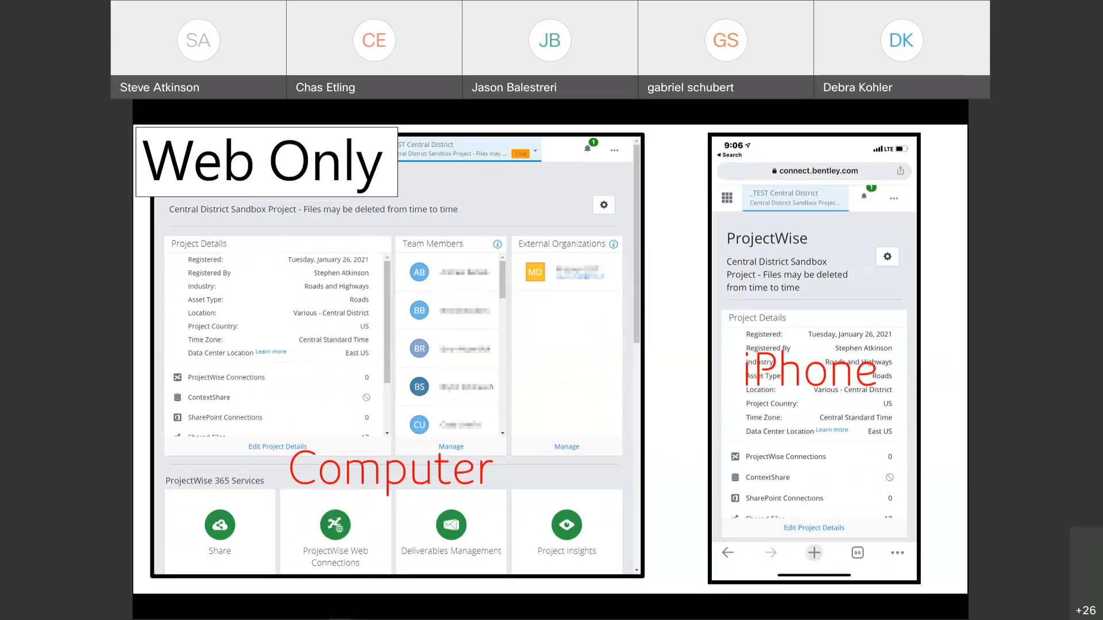
# - Advance the shared deck to the SharePoint Online introduction slide
pyautogui.press('right')
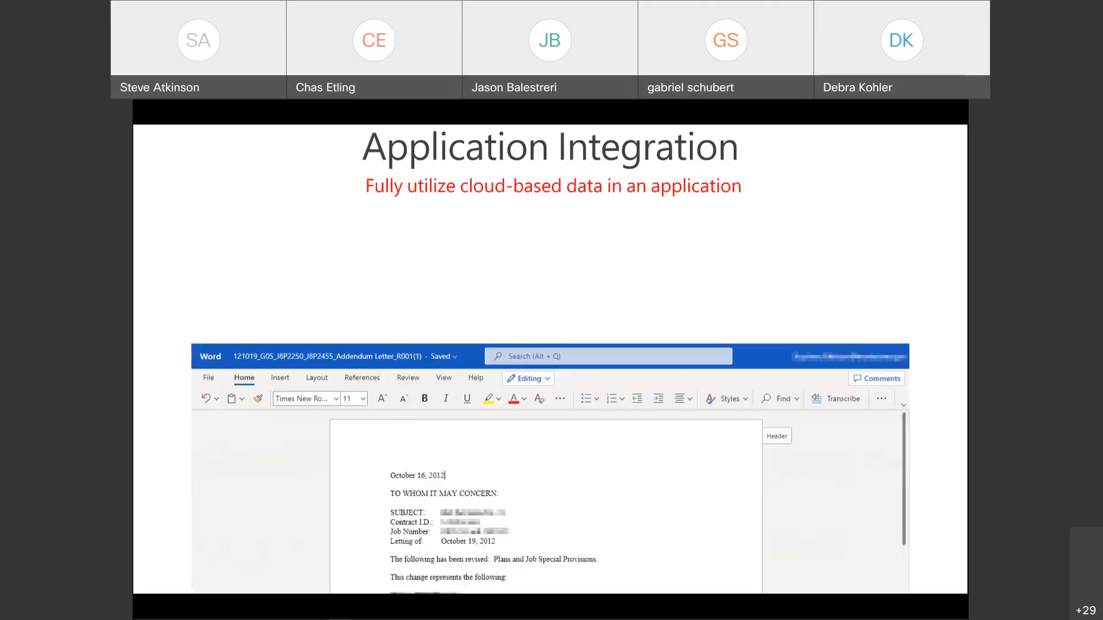
pyautogui.scroll(-3)
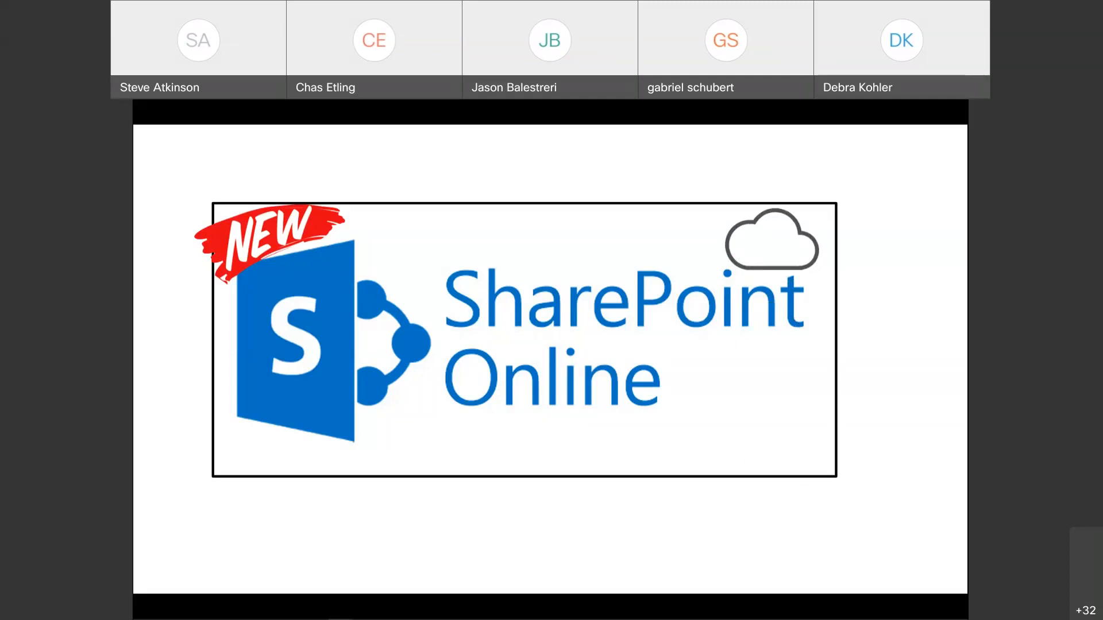
pyautogui.moveTo(564, 527)
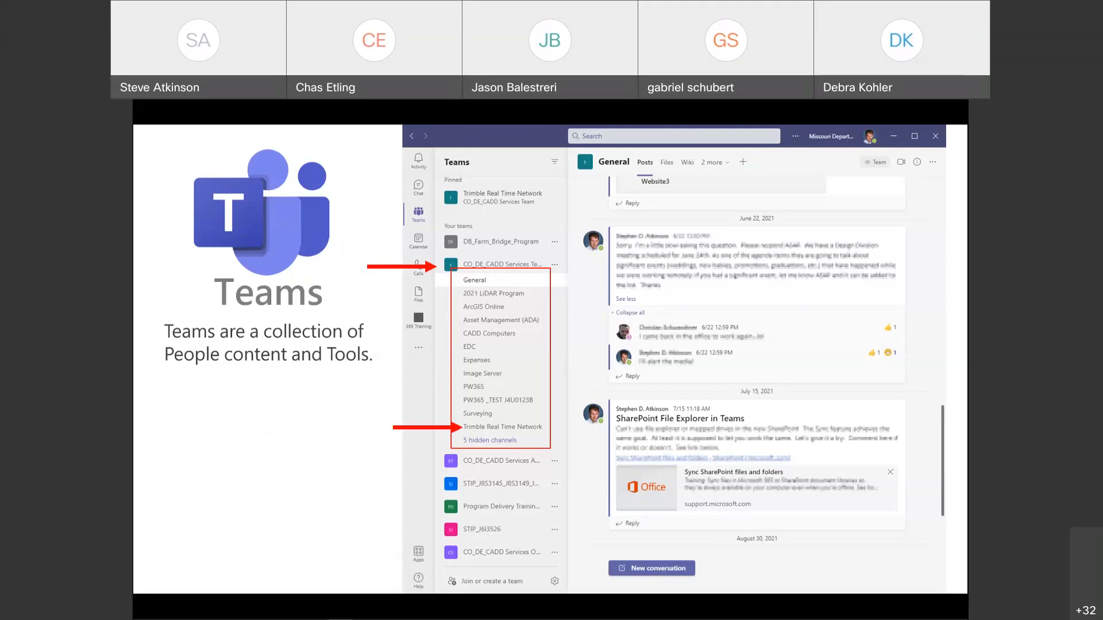
# - Advance to the Posts slide covering channel conversations and conversation subjects
pyautogui.click(504, 426)
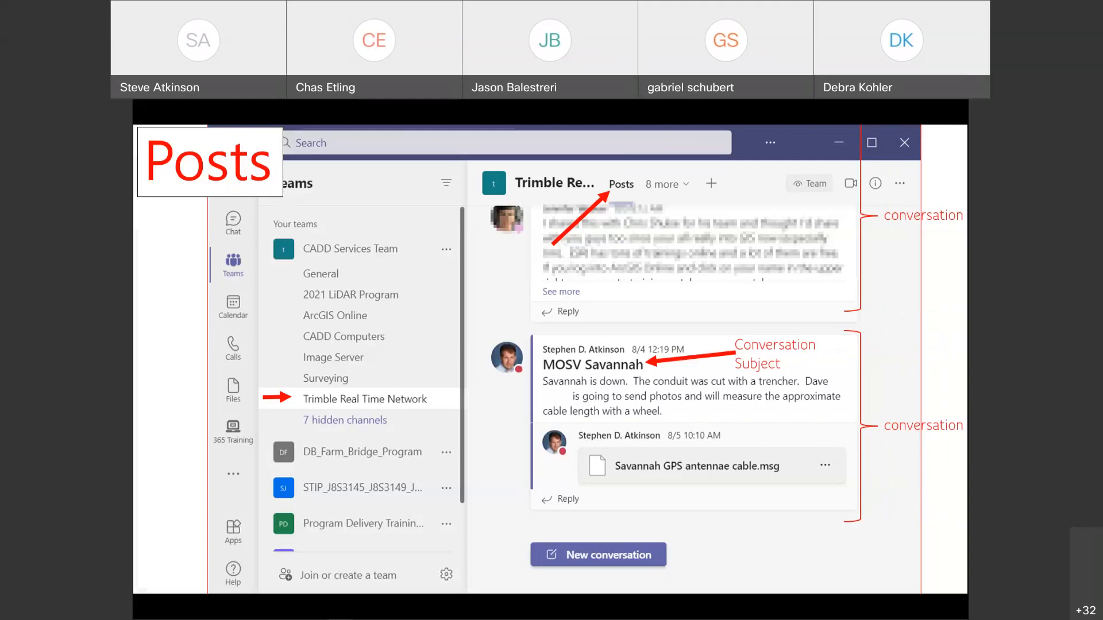
# - Advance to the Files slide noting channel files are stored in SharePoint Online
pyautogui.click(466, 162)
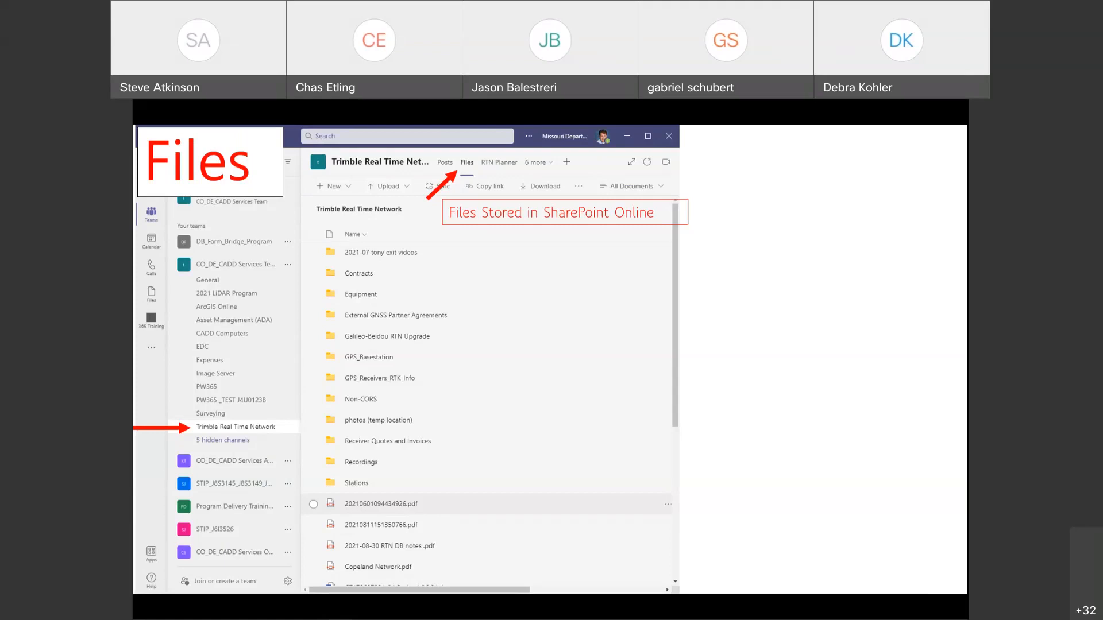
# - Reveal the More options callout, then the Harmon.ie bullet on the Files slide
pyautogui.click(577, 186)
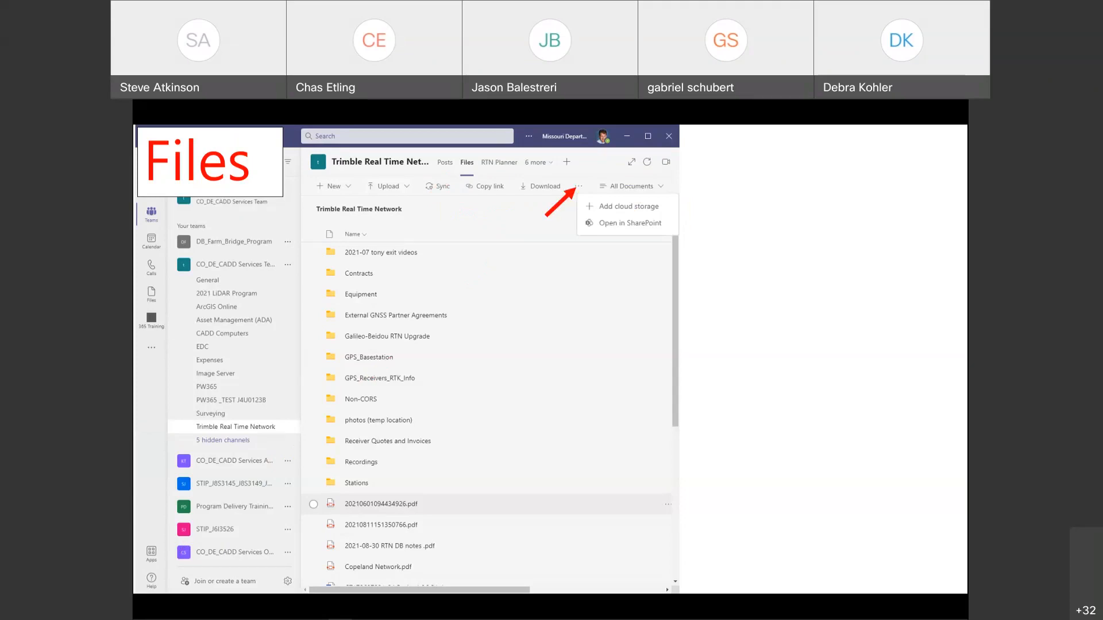
pyautogui.click(579, 186)
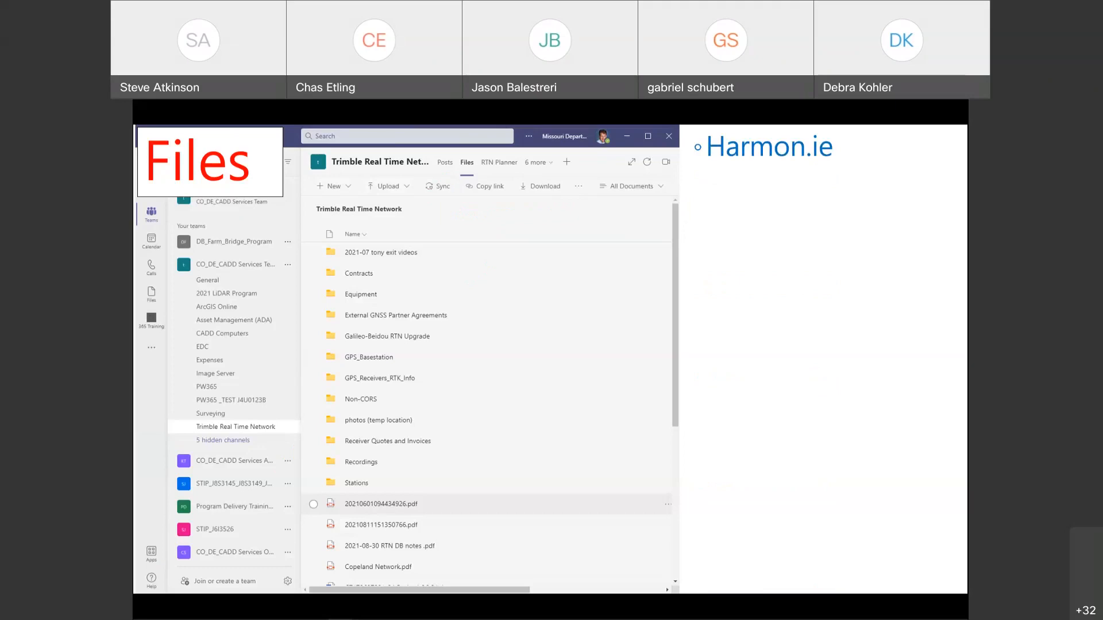
pyautogui.click(566, 162)
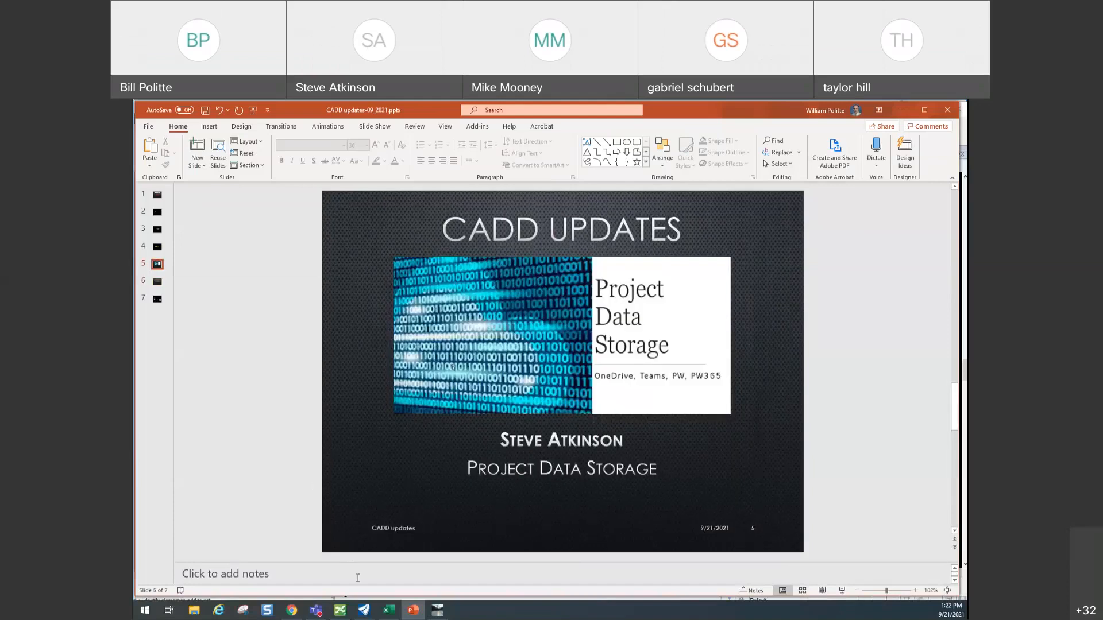
pyautogui.moveTo(436, 609)
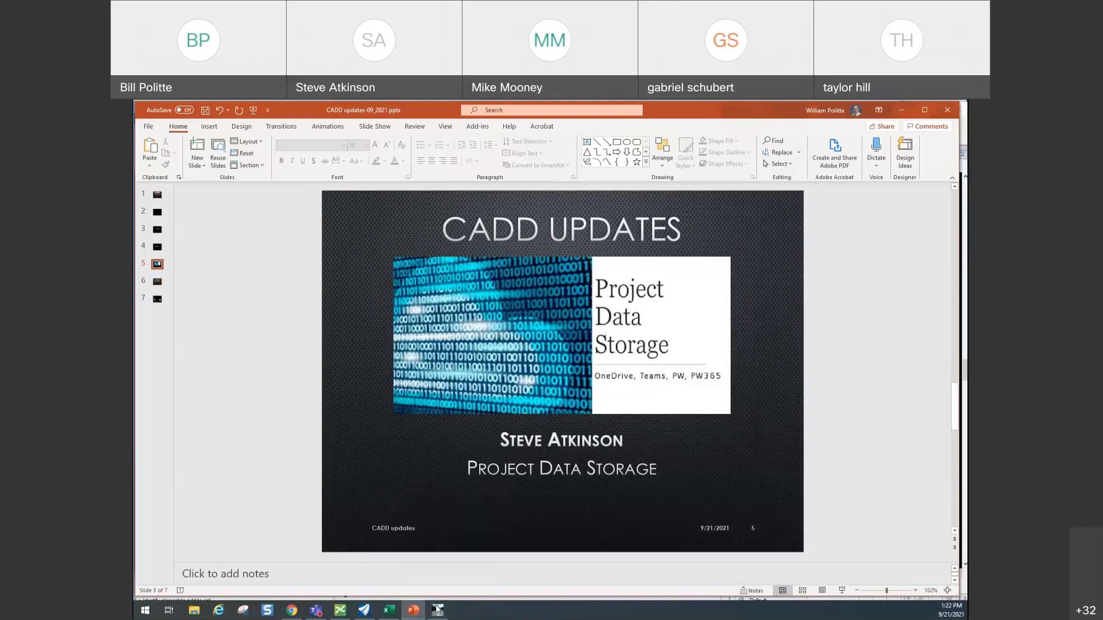
pyautogui.moveTo(339, 610)
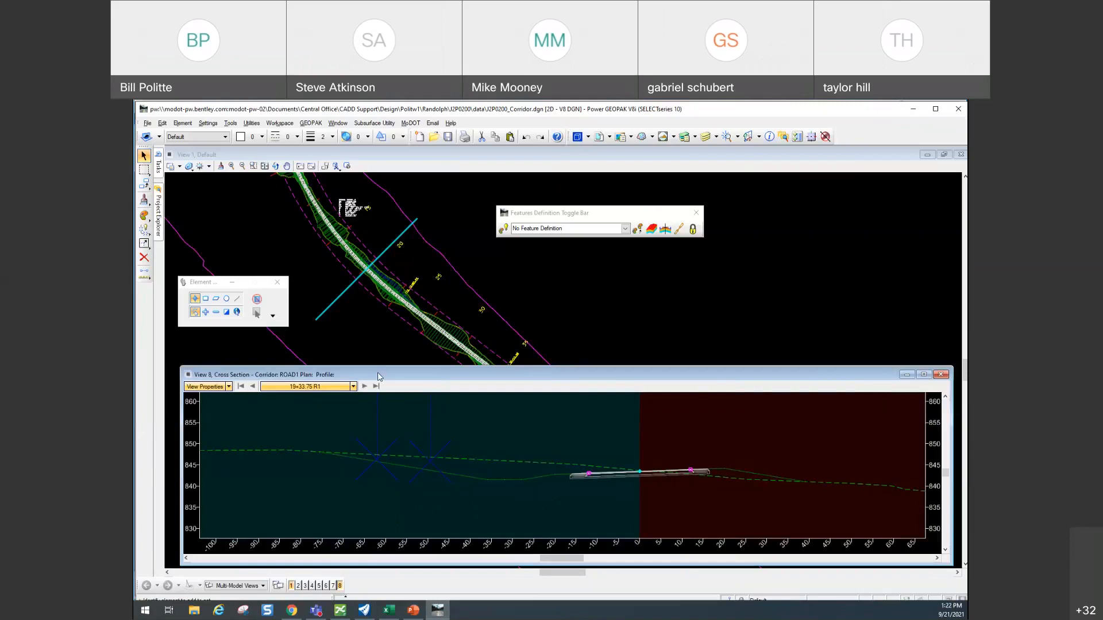
pyautogui.moveTo(469, 276)
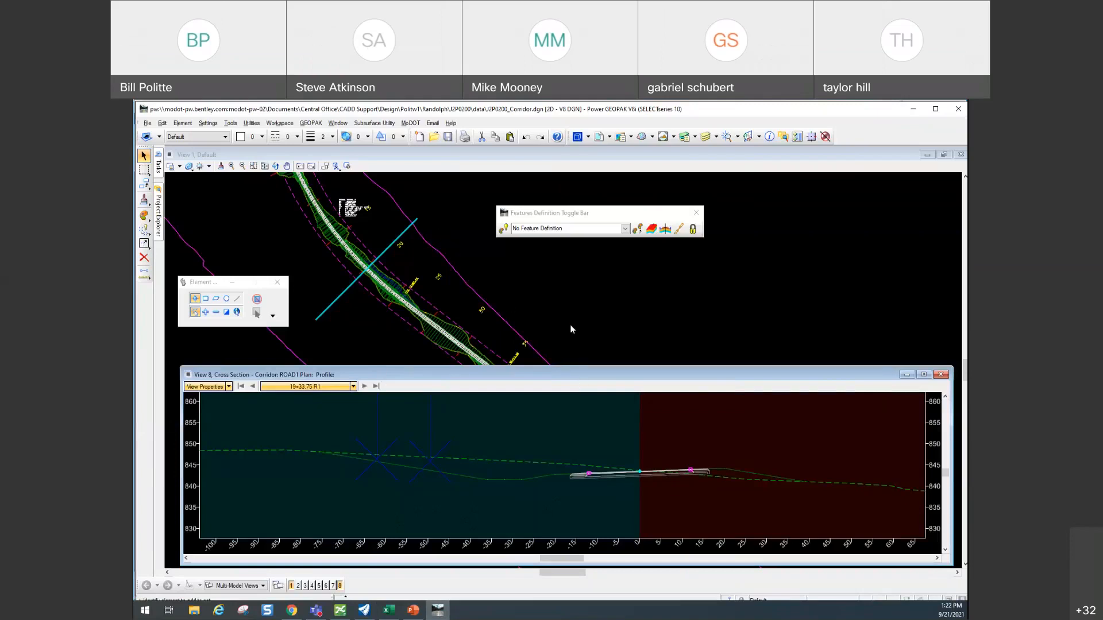
pyautogui.moveTo(391, 259)
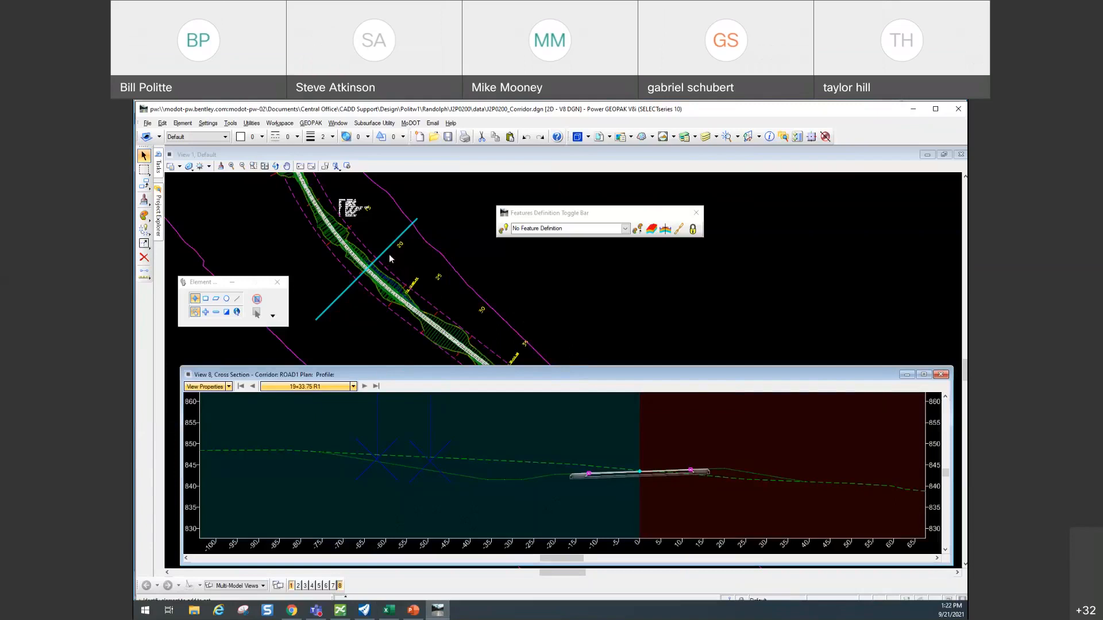
pyautogui.moveTo(394, 256)
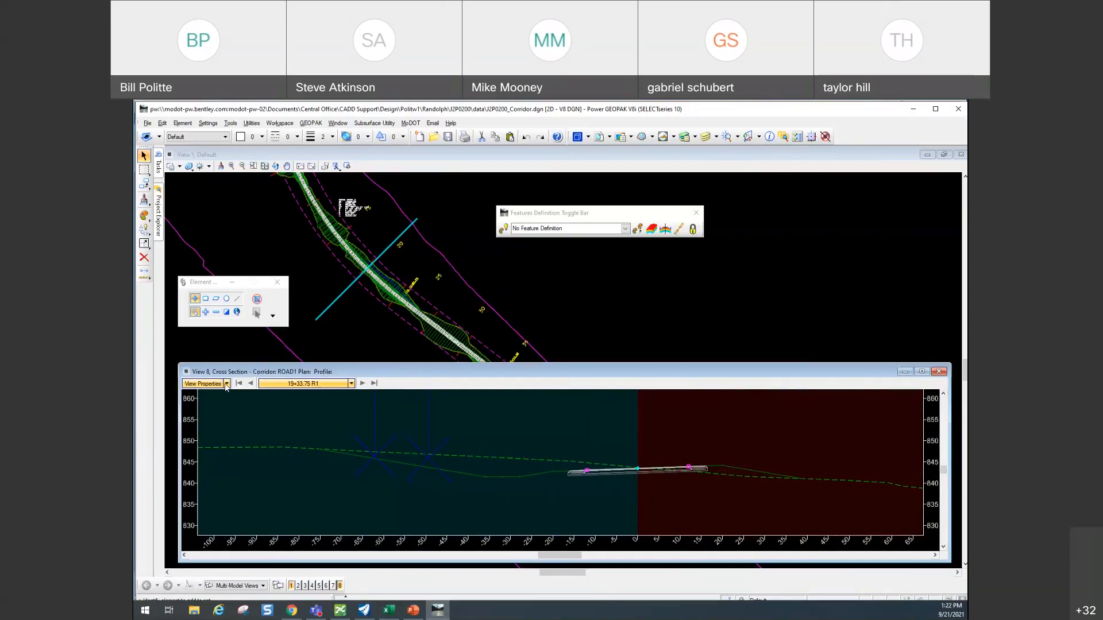
# - Display section fill and cut areas with volumes, then step to station 20+05.28 R1
pyautogui.click(204, 383)
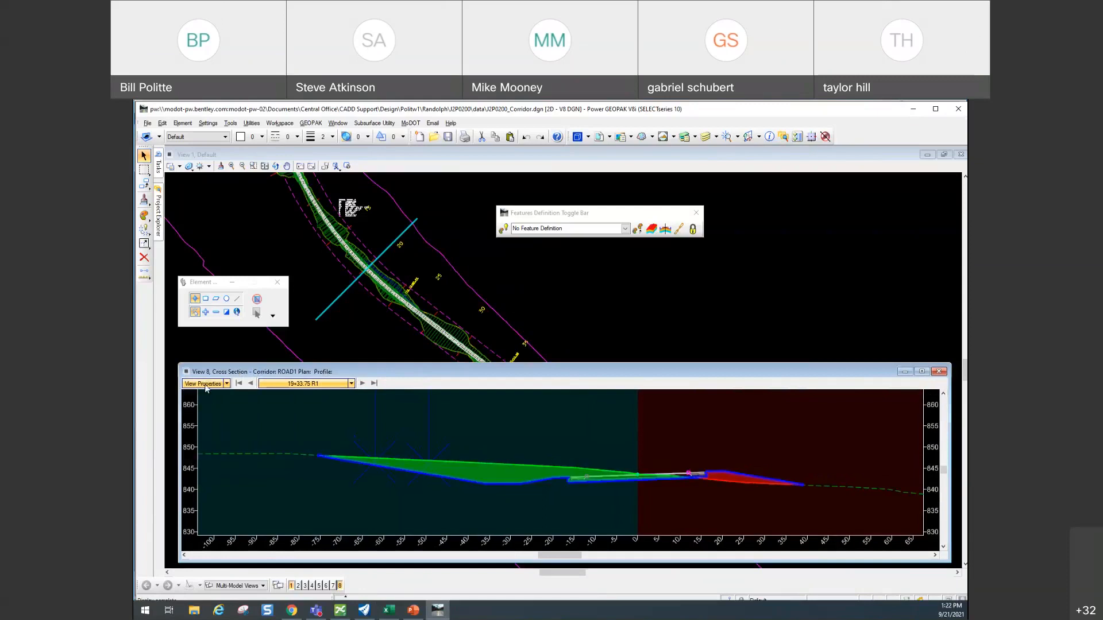
pyautogui.click(203, 383)
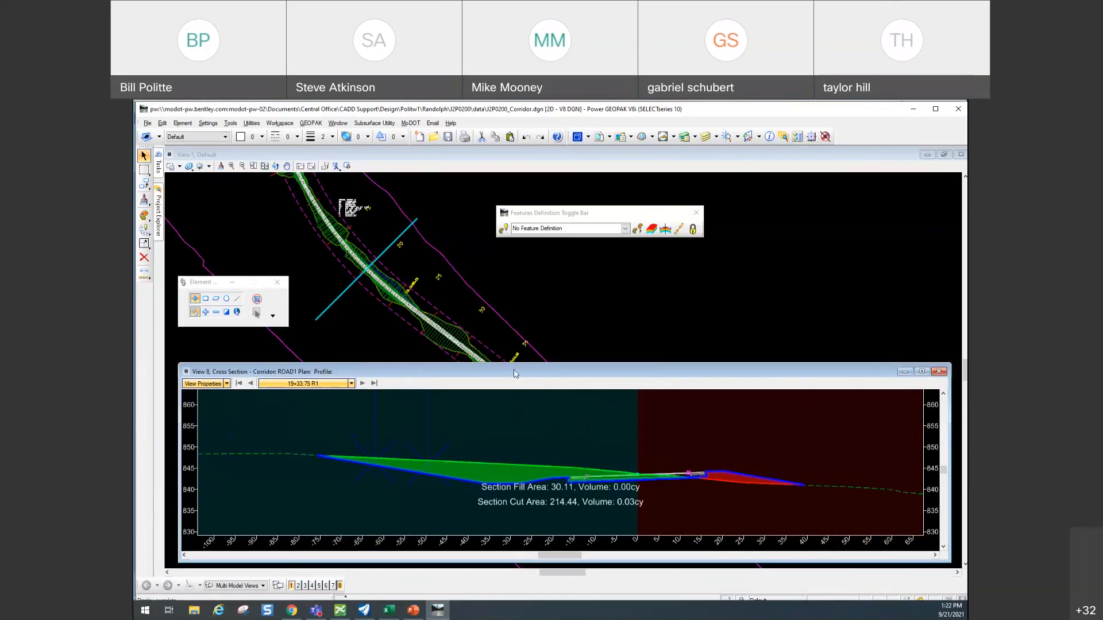
pyautogui.moveTo(514, 372); pyautogui.dragTo(514, 360)
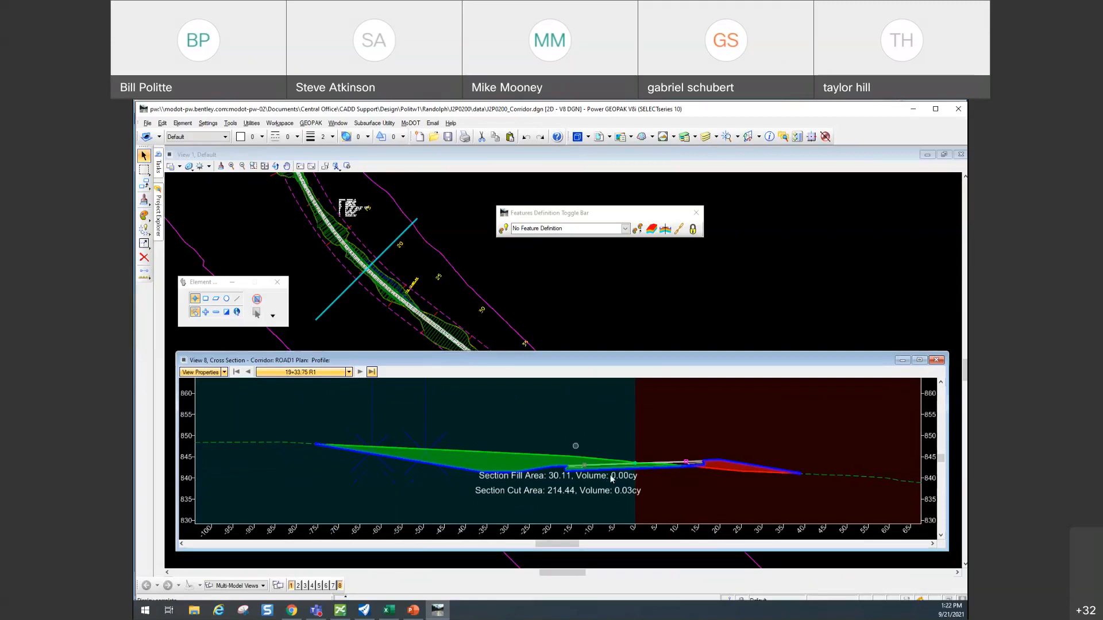
pyautogui.click(360, 372)
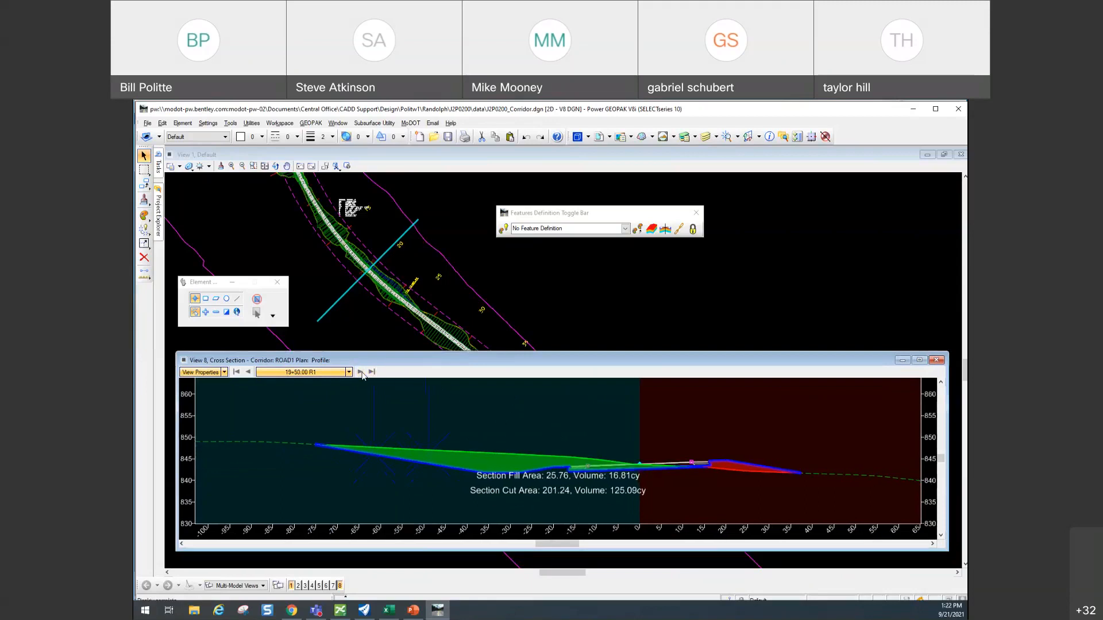
pyautogui.click(359, 371)
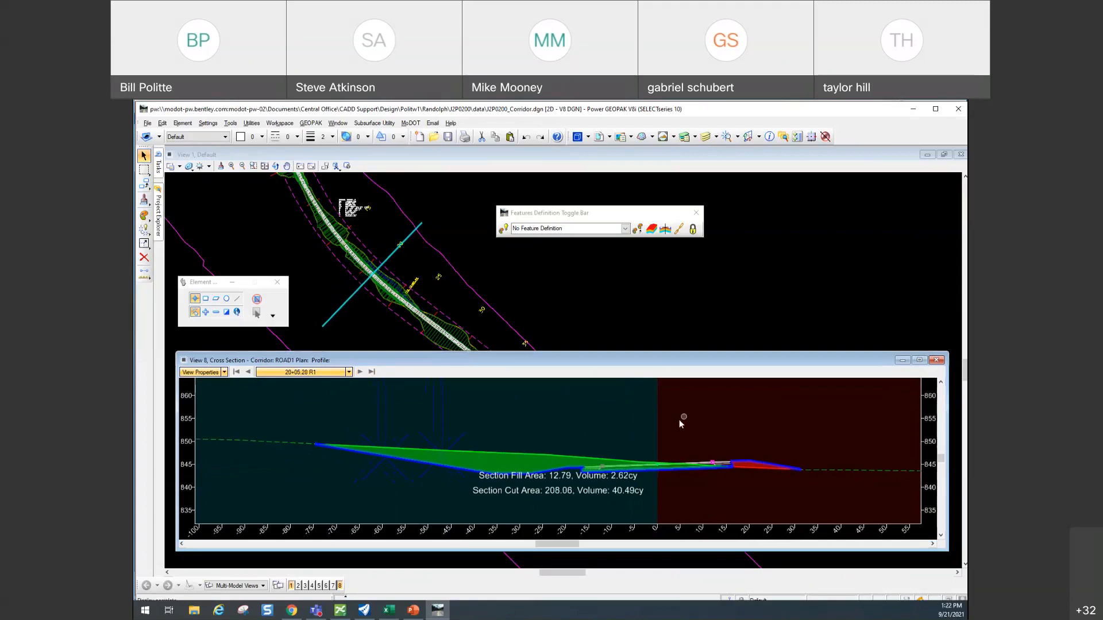
pyautogui.moveTo(608, 422)
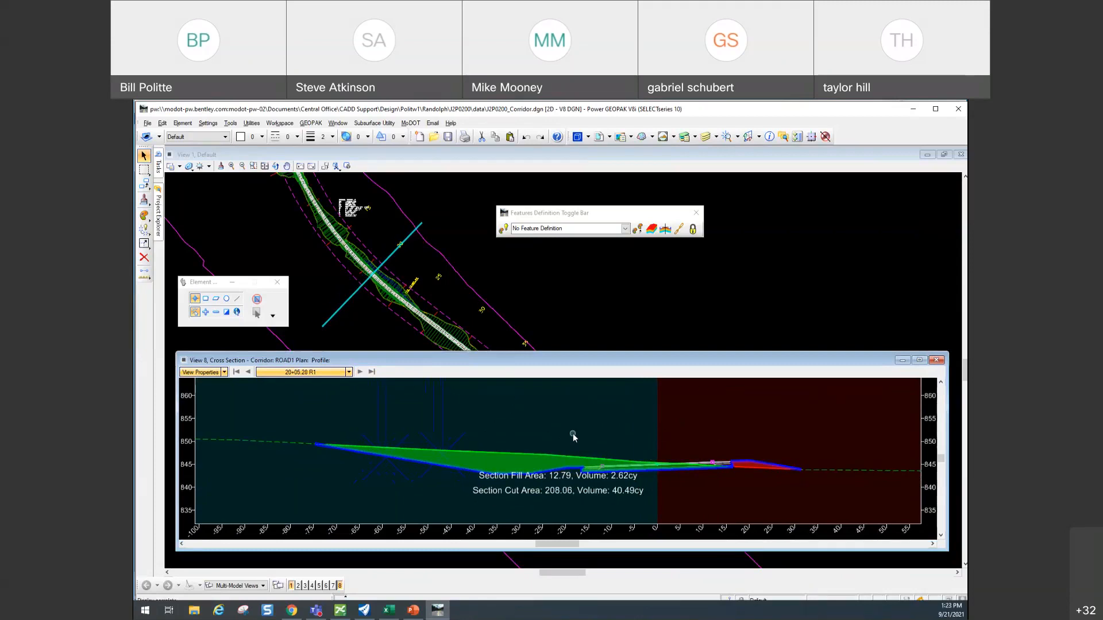
pyautogui.moveTo(570, 469)
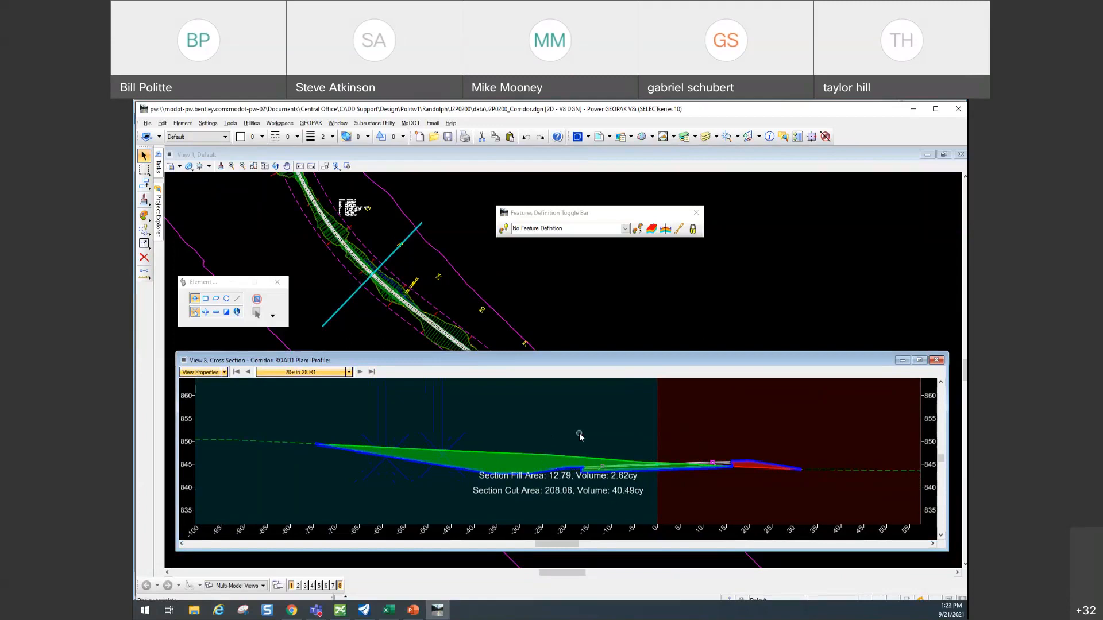
pyautogui.moveTo(555, 452)
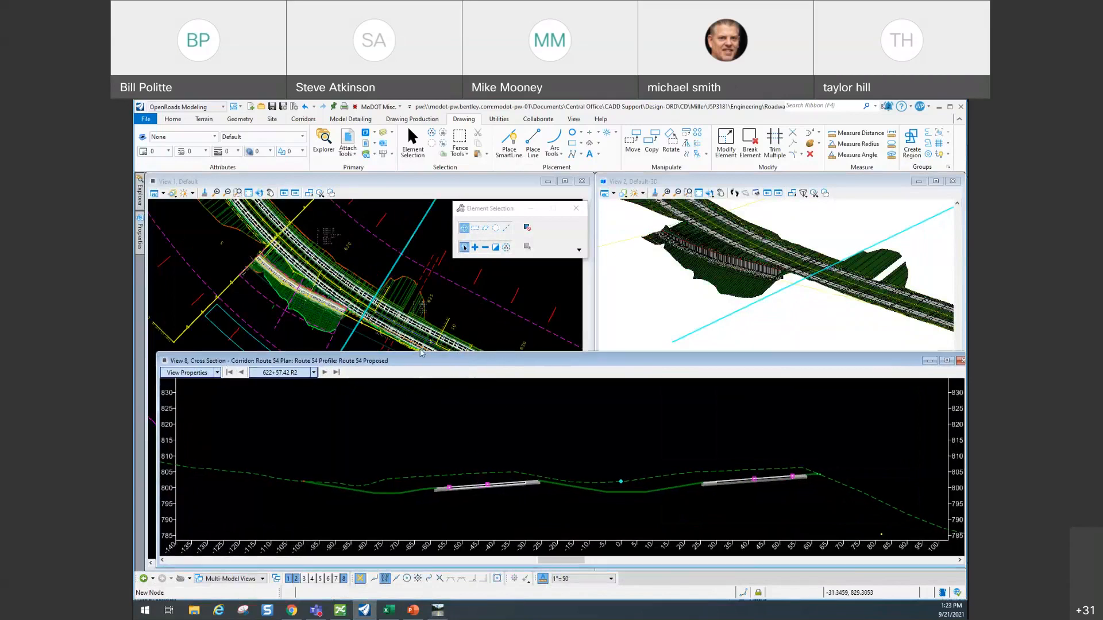
pyautogui.moveTo(392, 374)
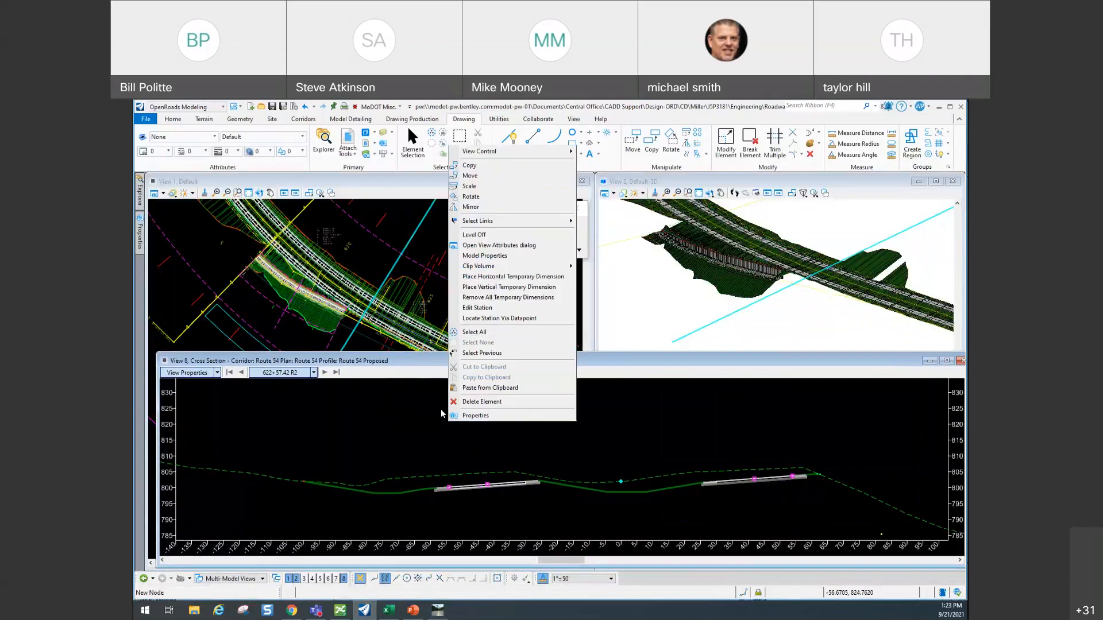
pyautogui.moveTo(502, 317)
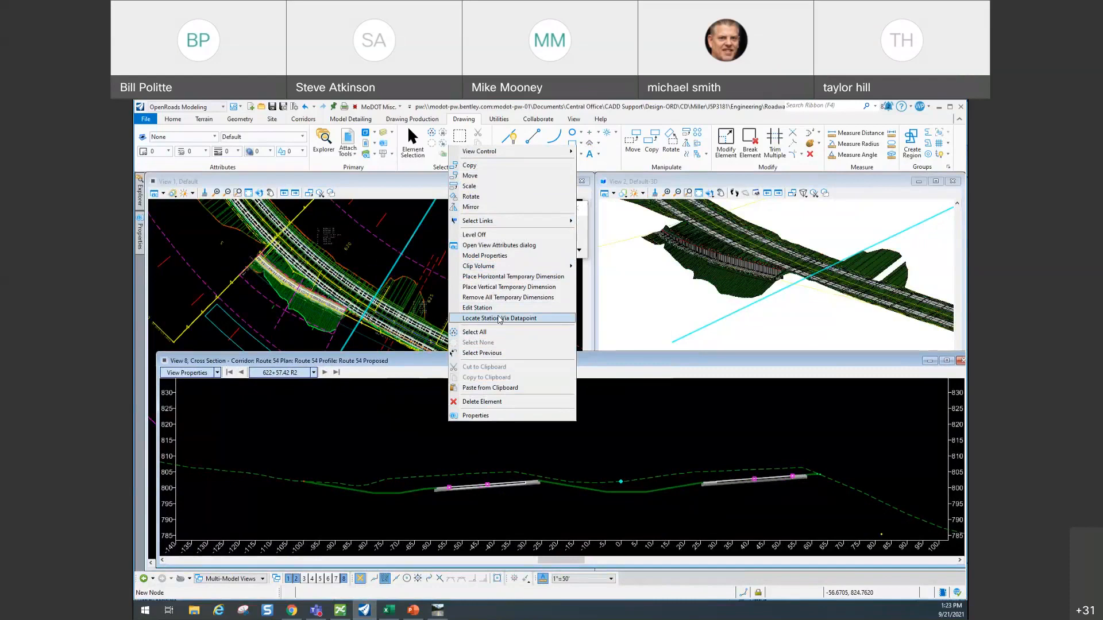
# - Jump the cross section to station 619+91.90 R2 by picking a plan-view location
pyautogui.click(499, 318)
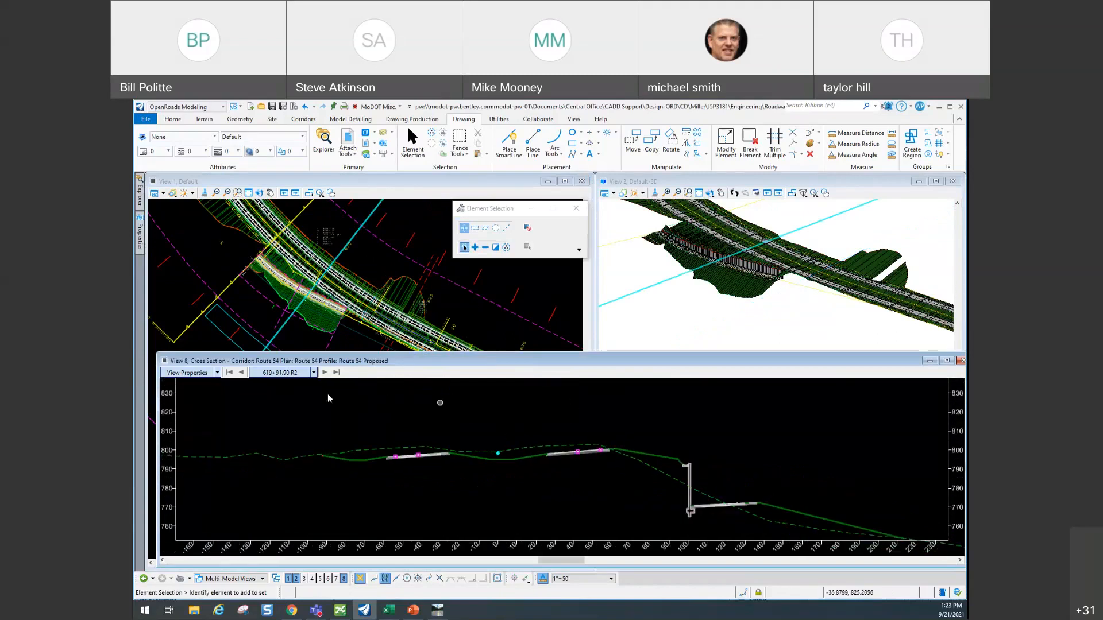
# - Show cut/fill areas and volumes, step back to station 619+75.00 R2, then return to PowerPoint
pyautogui.click(187, 372)
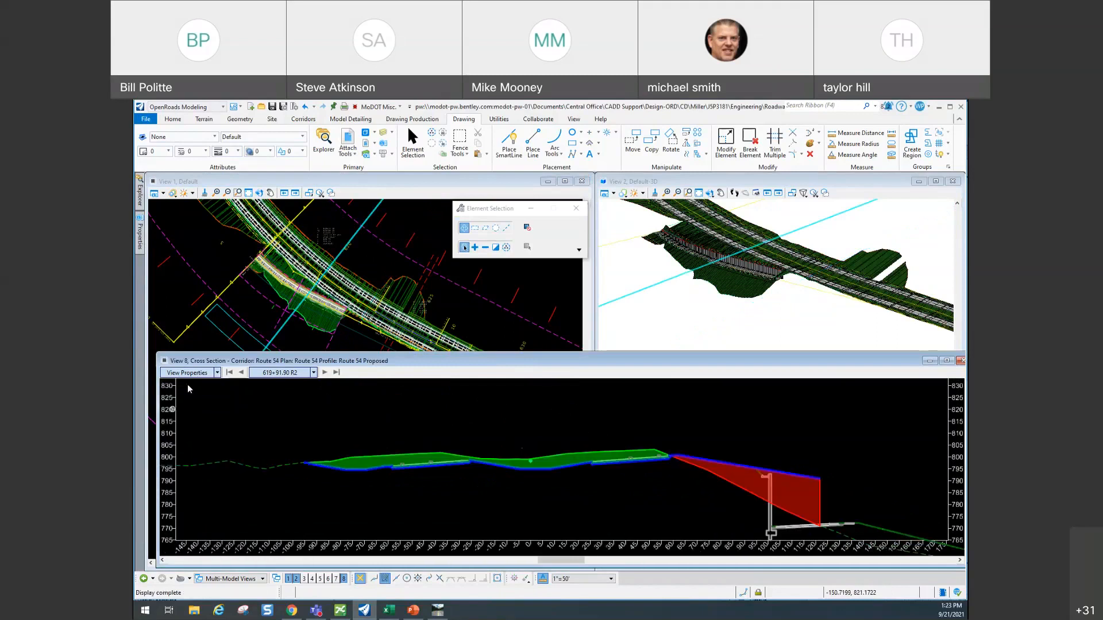
pyautogui.click(189, 372)
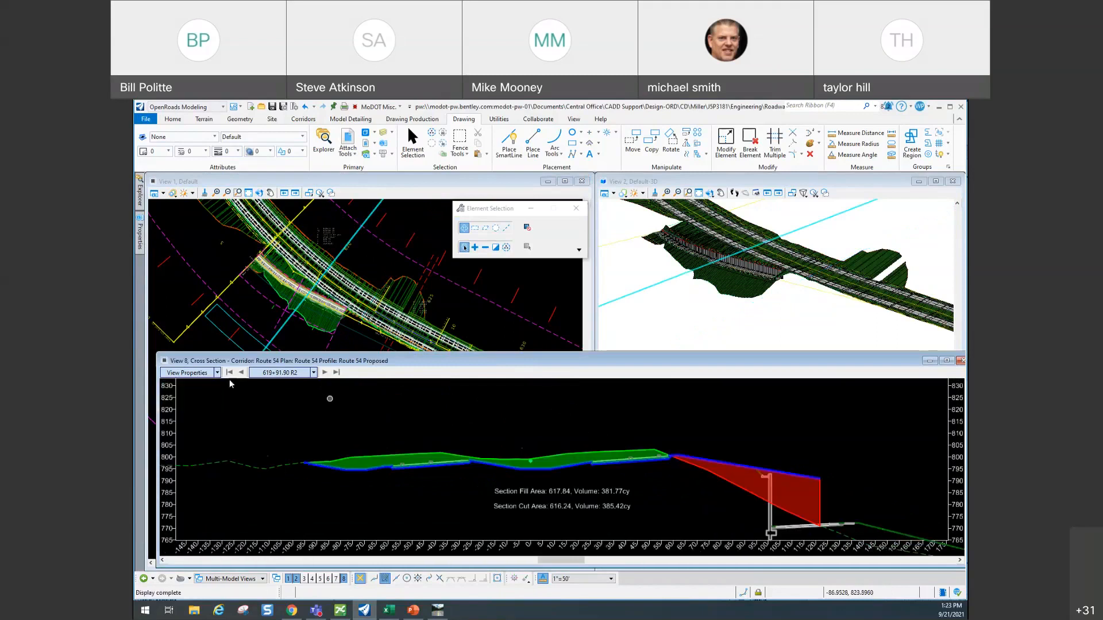
pyautogui.moveTo(582, 446)
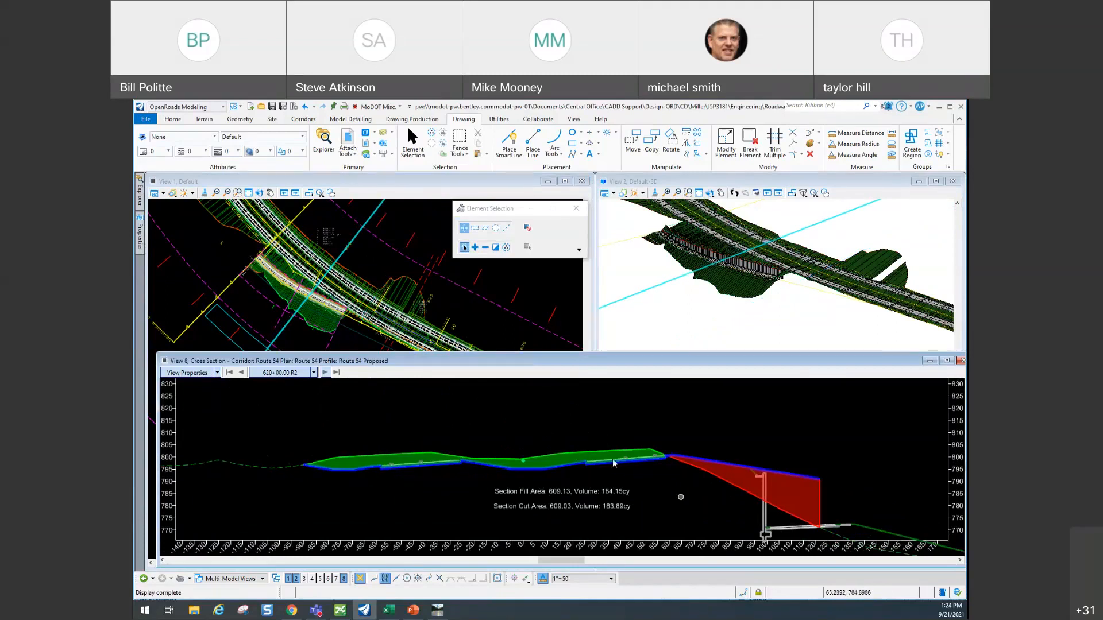
pyautogui.click(240, 372)
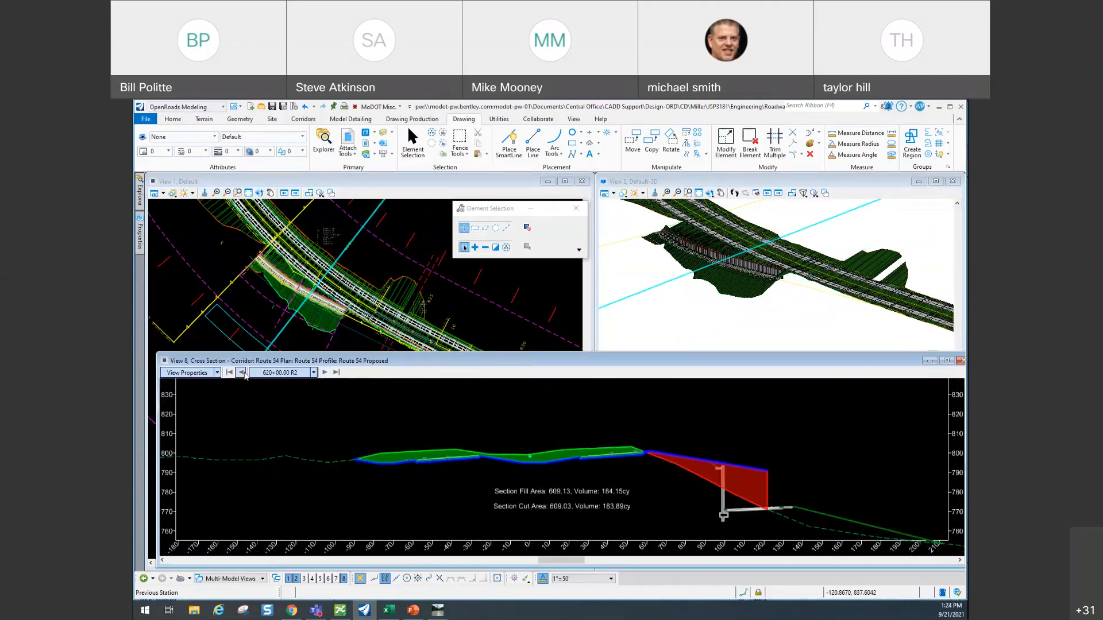
pyautogui.click(240, 372)
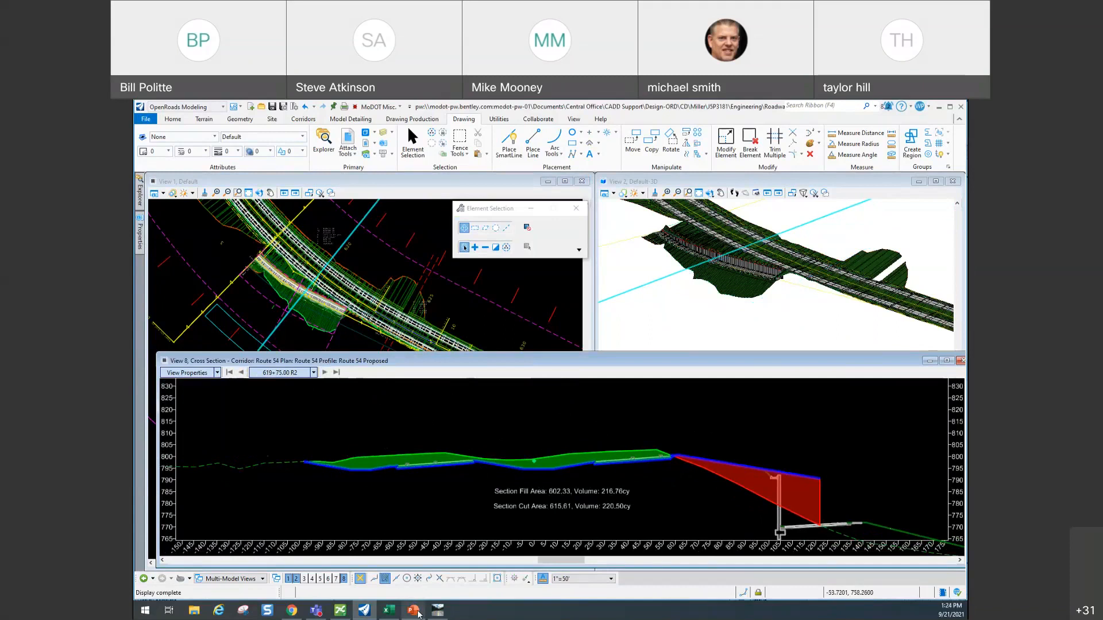
pyautogui.moveTo(413, 609)
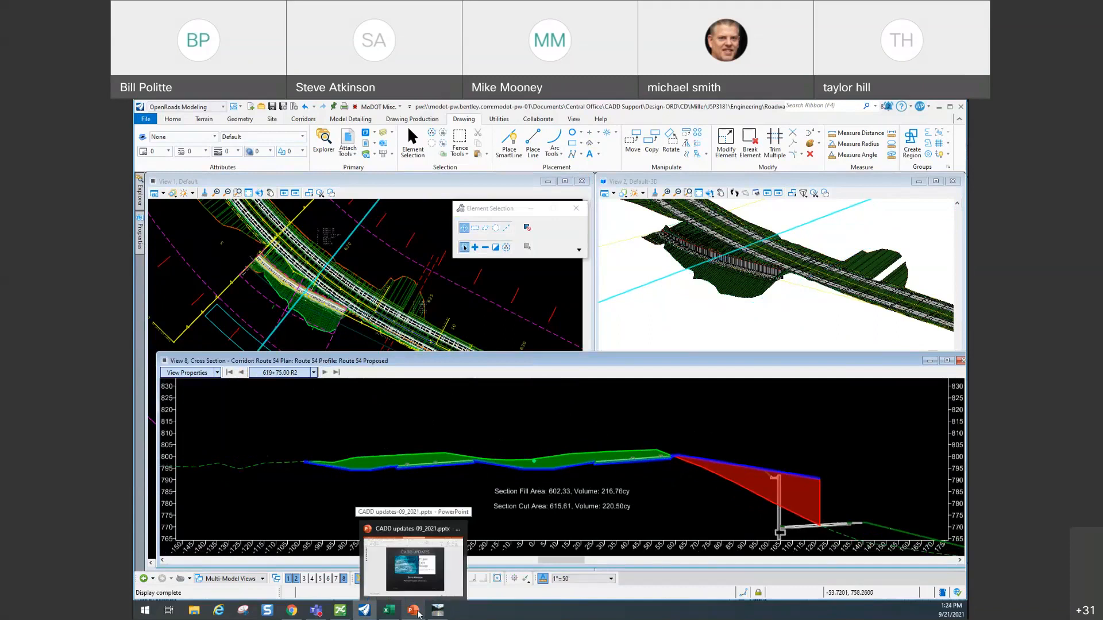
pyautogui.click(413, 610)
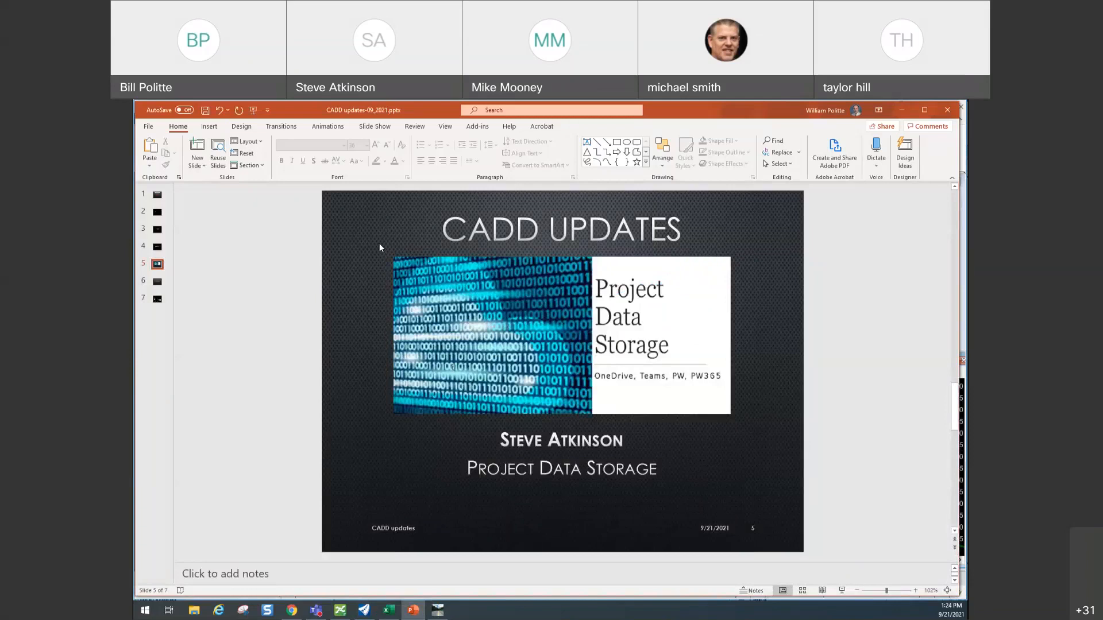
pyautogui.moveTo(372, 267)
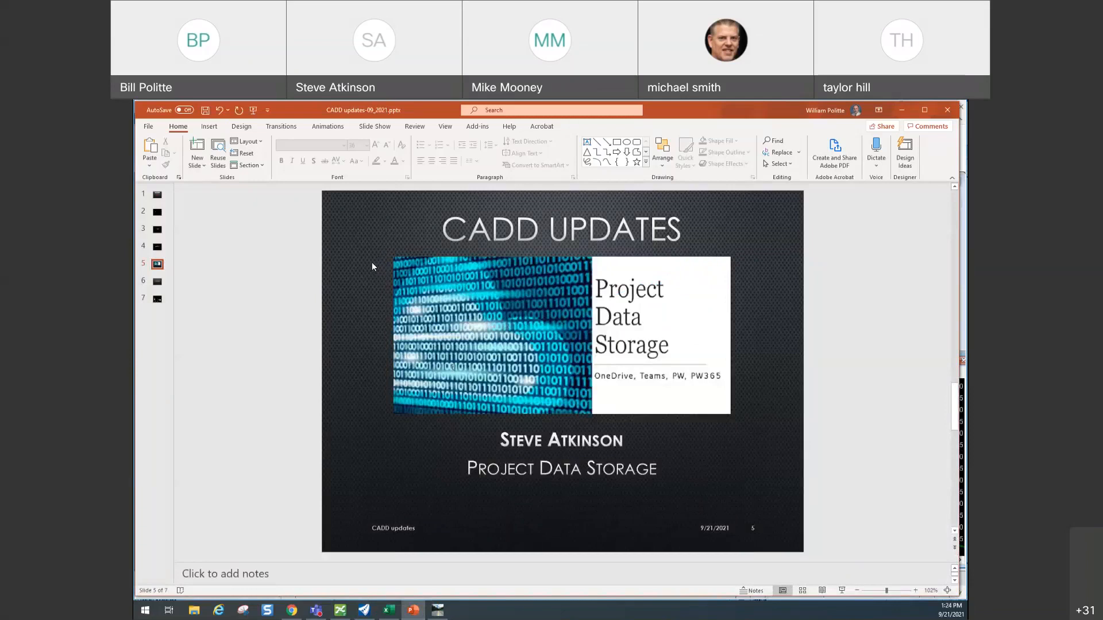
pyautogui.click(156, 281)
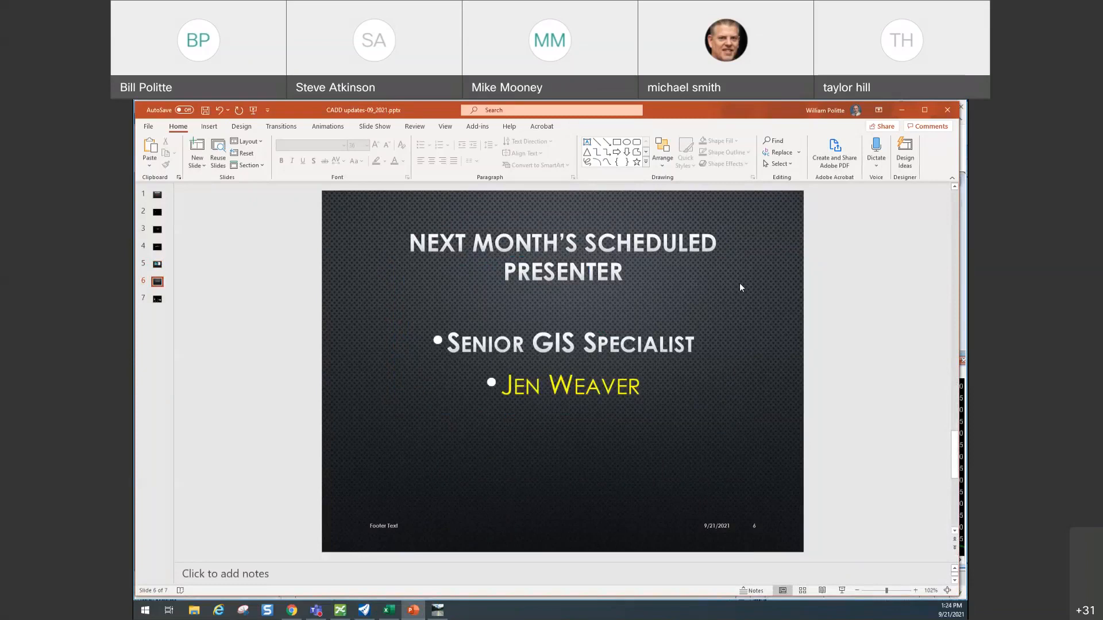
# - Show slide 7 listing question contacts by discipline with CADD support phone numbers
pyautogui.click(157, 298)
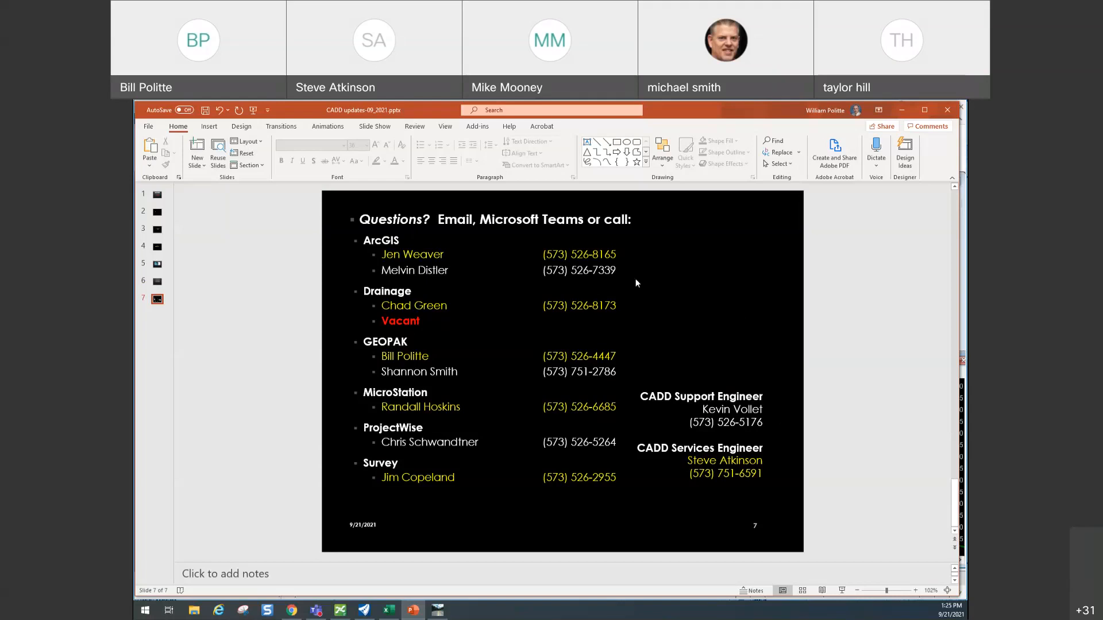
pyautogui.moveTo(469, 114)
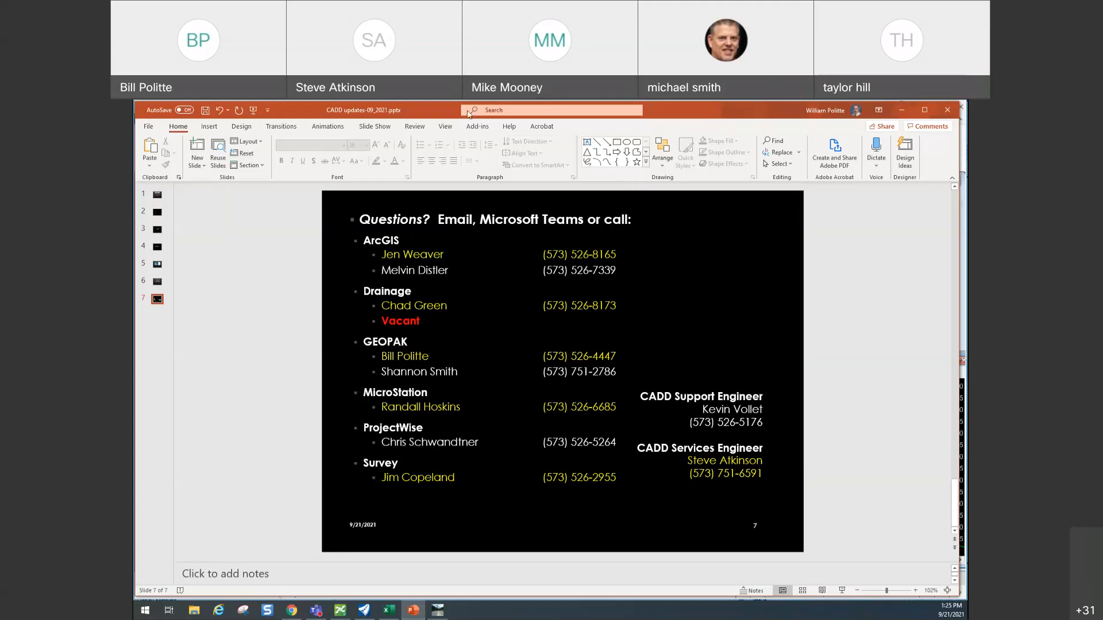
pyautogui.moveTo(579, 125)
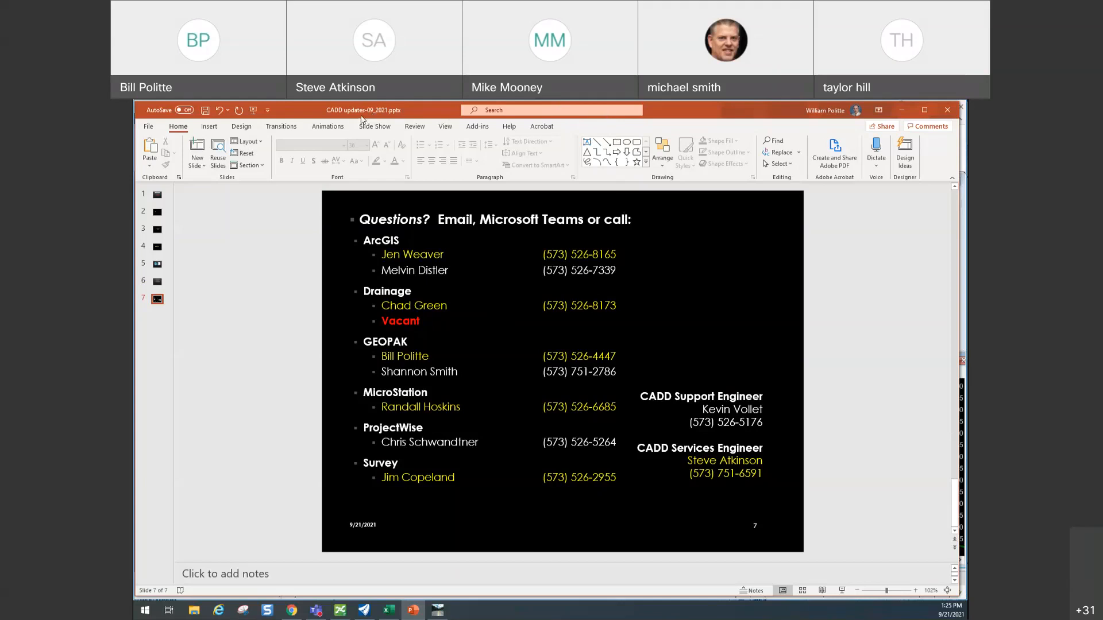
# - Jump back through slide 2 to the opening CADD Advisory Group title slide
pyautogui.click(156, 212)
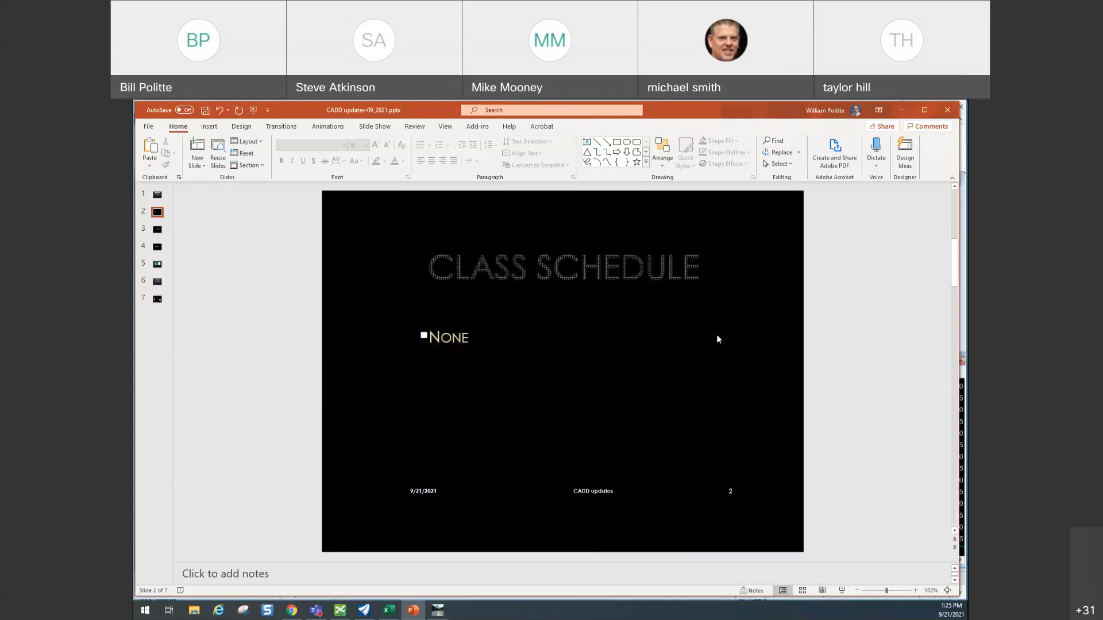
pyautogui.click(157, 194)
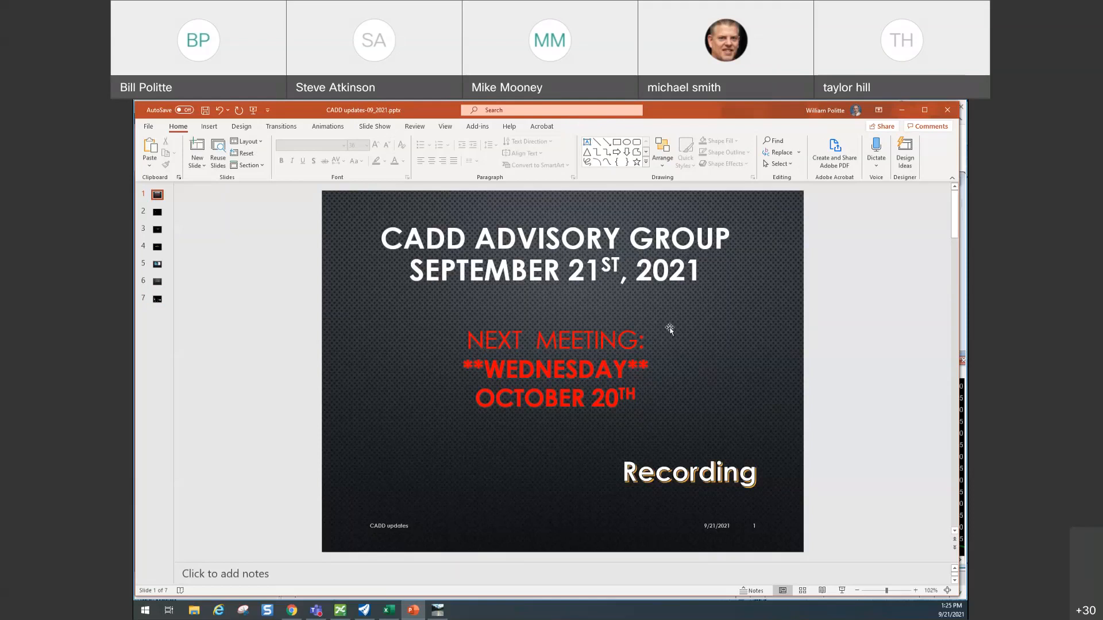
pyautogui.moveTo(363, 116)
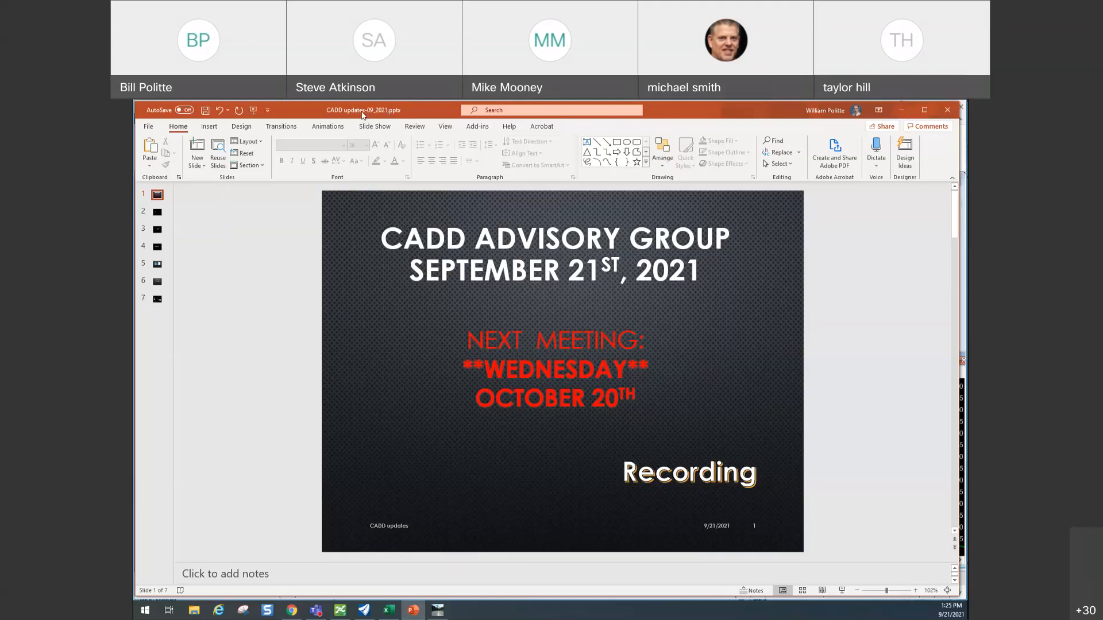